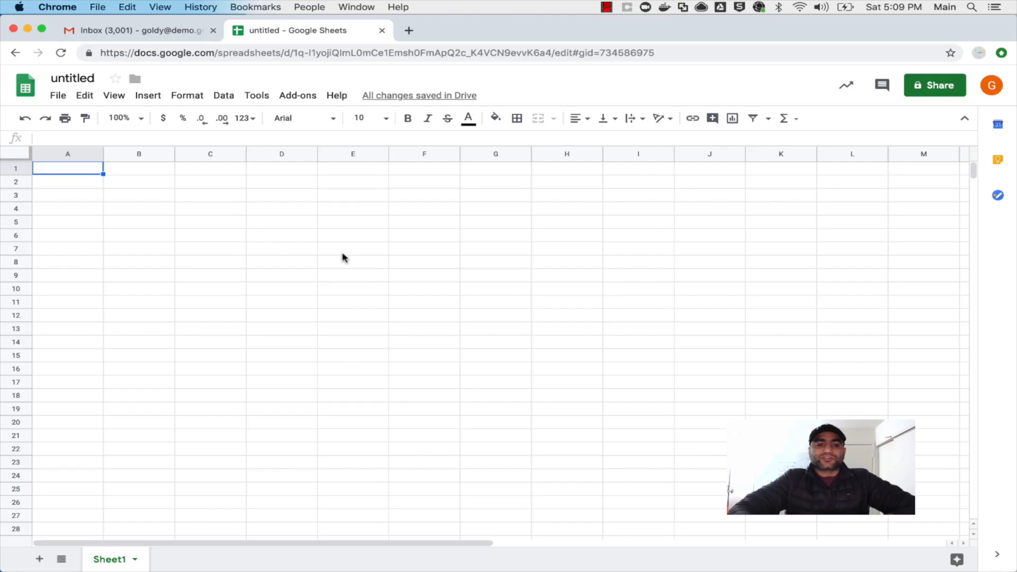
{"action": "mouse_move", "coordinate": [262, 178]}
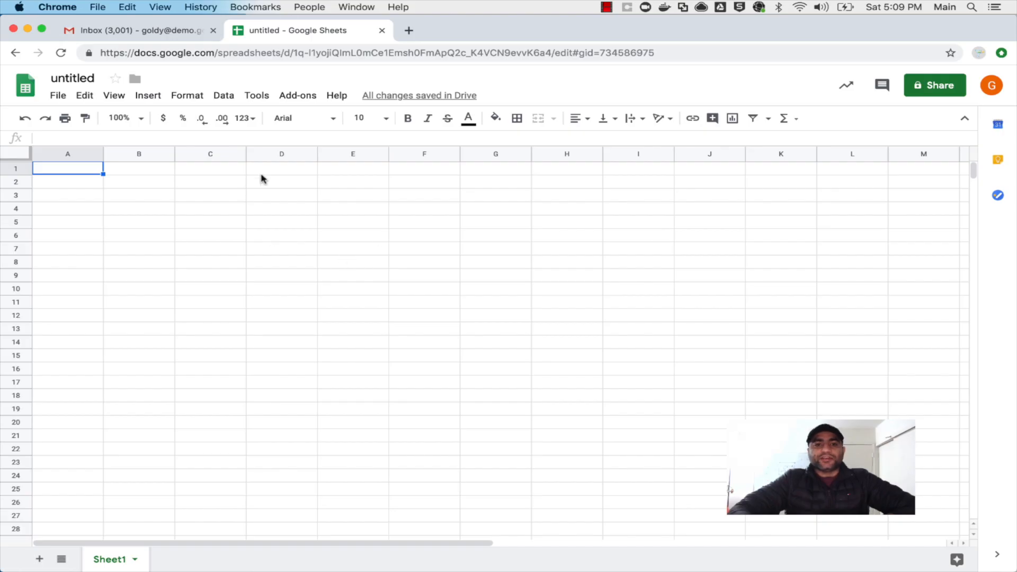
- Rename the untitled spreadsheet to 'Labels Manager for Gmail'
{"action": "left_click", "coordinate": [73, 78]}
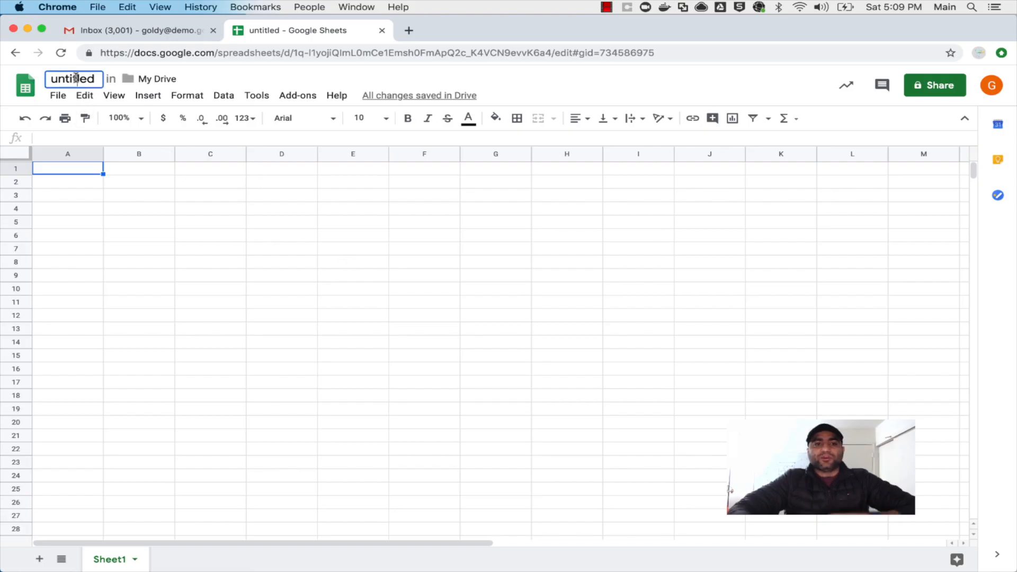
{"action": "type", "text": "Labels Manager for G"}
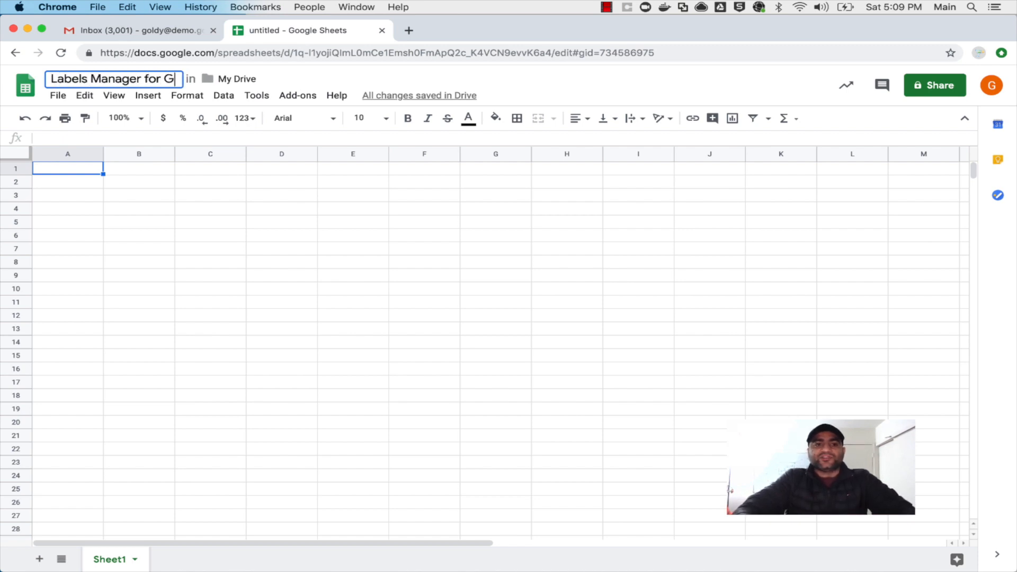
{"action": "left_click", "coordinate": [139, 169]}
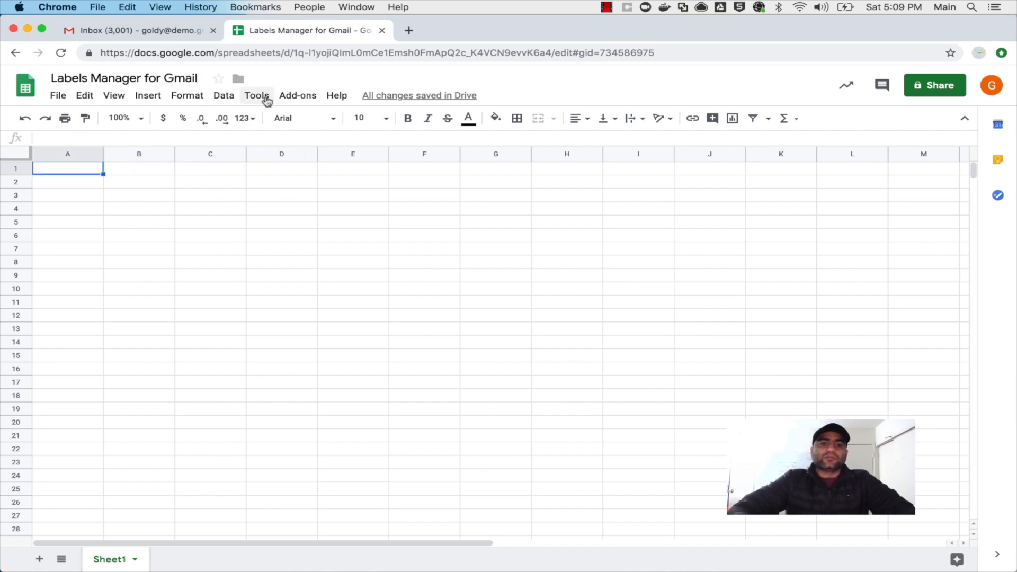
- Search the add-on store for 'labels manager' and install Labels Manager for Gmail
{"action": "left_click", "coordinate": [297, 95]}
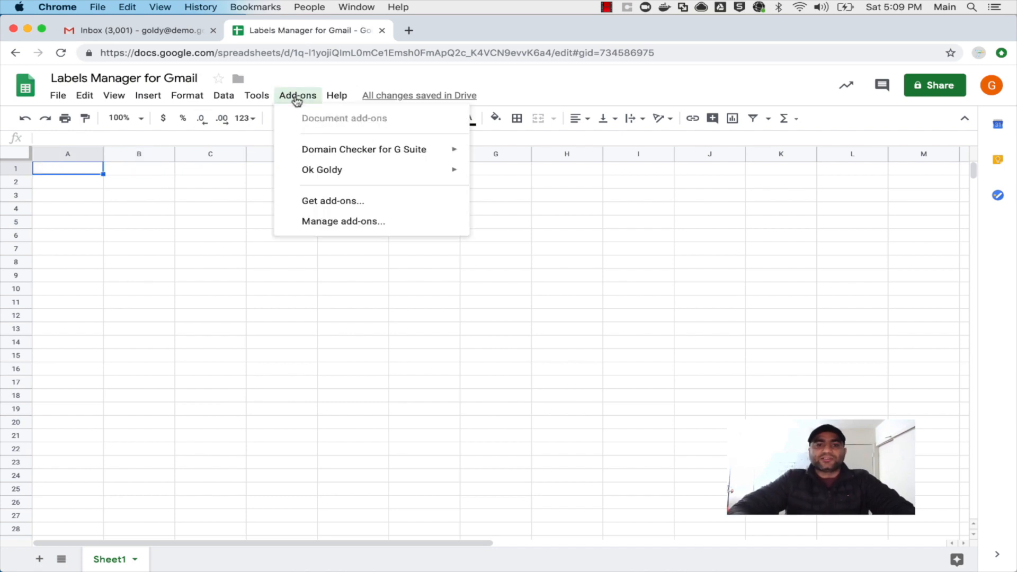
{"action": "mouse_move", "coordinate": [303, 203]}
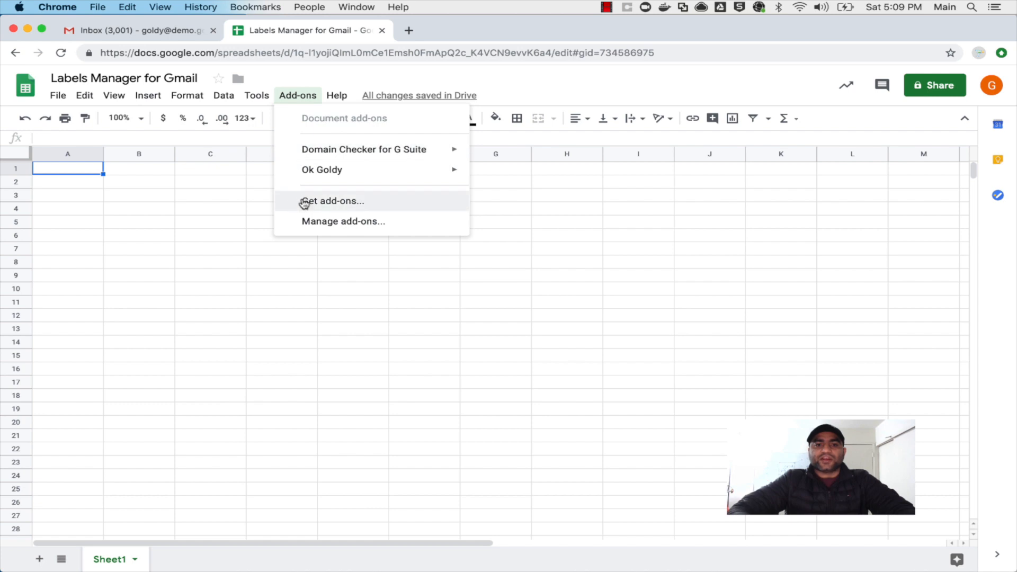
{"action": "left_click", "coordinate": [332, 200]}
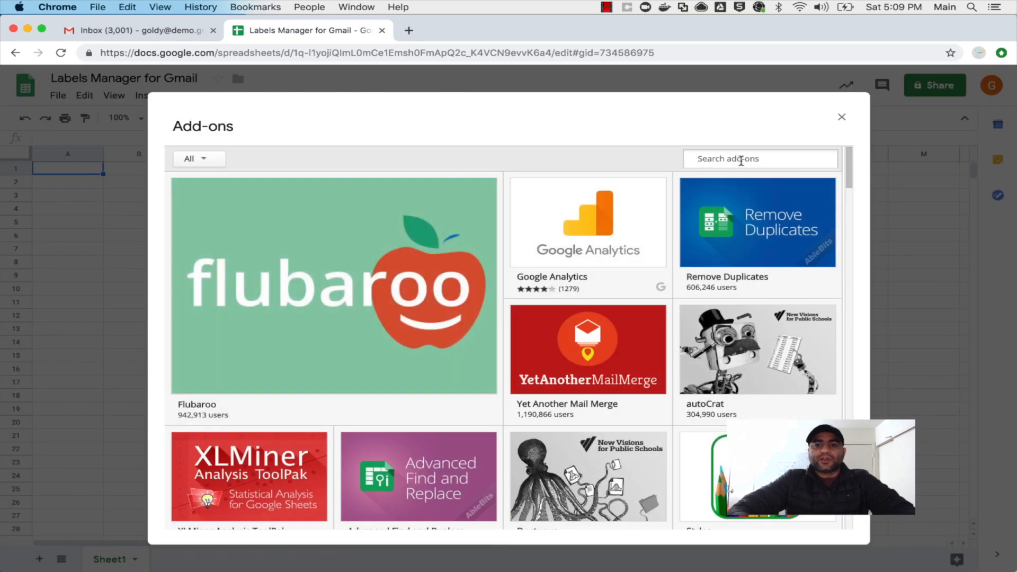
{"action": "type", "text": "labels manager"}
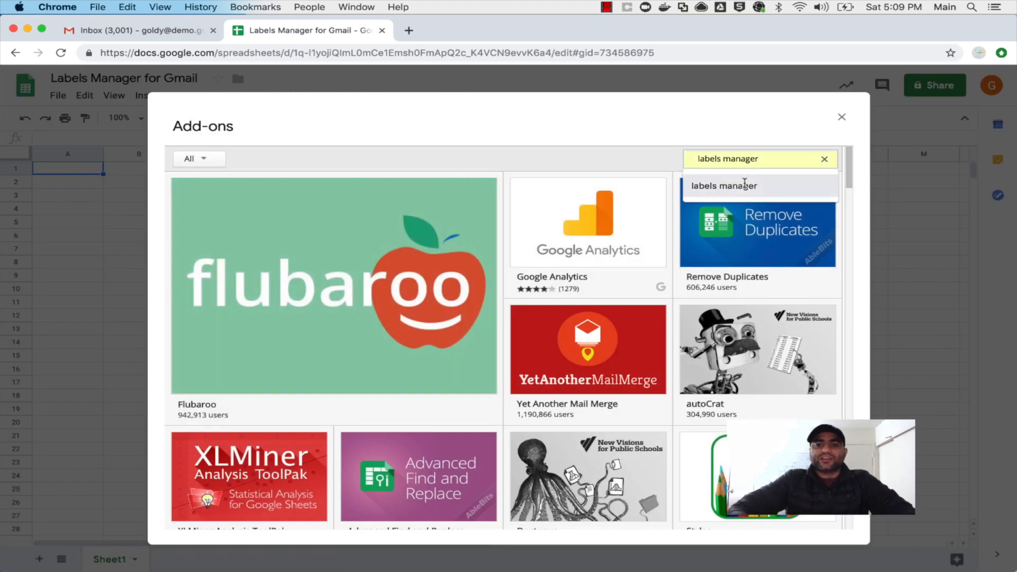
{"action": "left_click", "coordinate": [724, 186]}
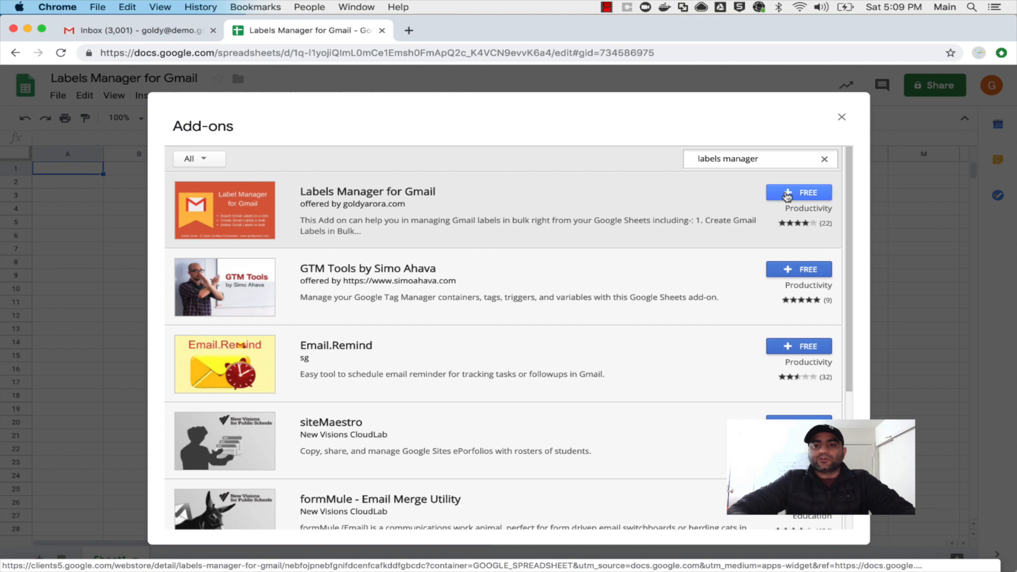
{"action": "left_click", "coordinate": [798, 192]}
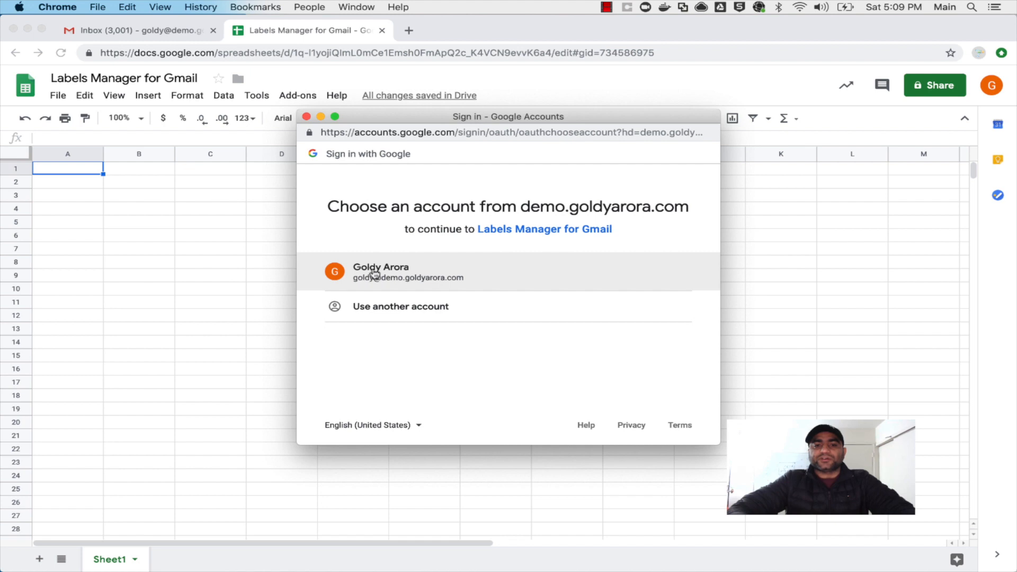
- Sign in with the workspace account and allow the add-on mail and spreadsheet access
{"action": "left_click", "coordinate": [380, 272]}
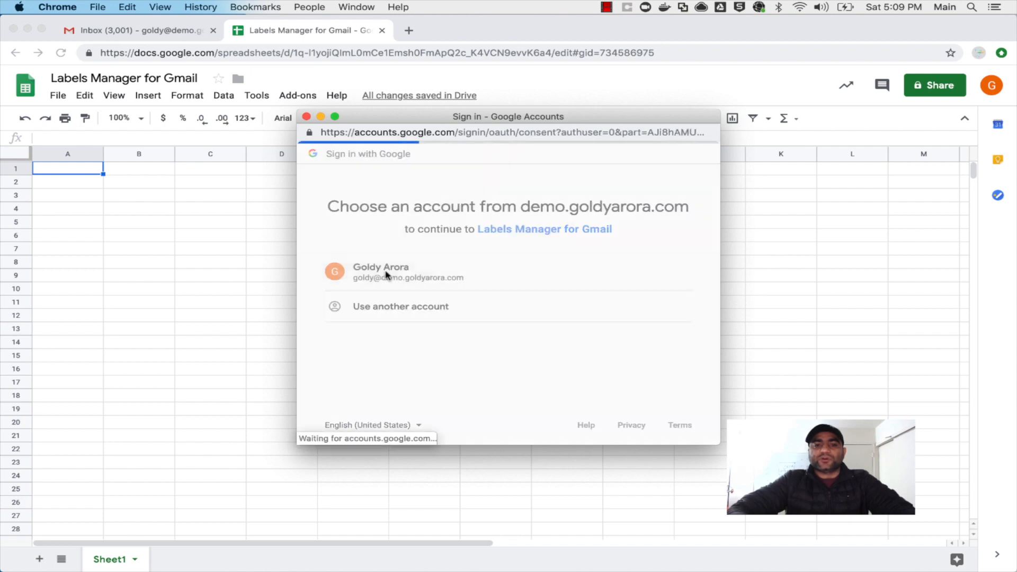
{"action": "left_click", "coordinate": [387, 272]}
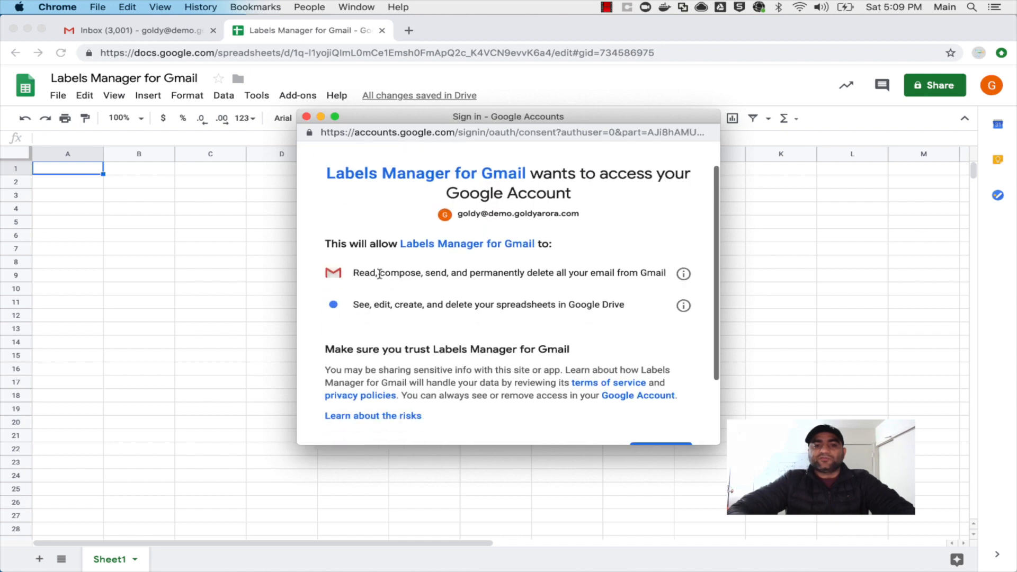
{"action": "mouse_move", "coordinate": [392, 305]}
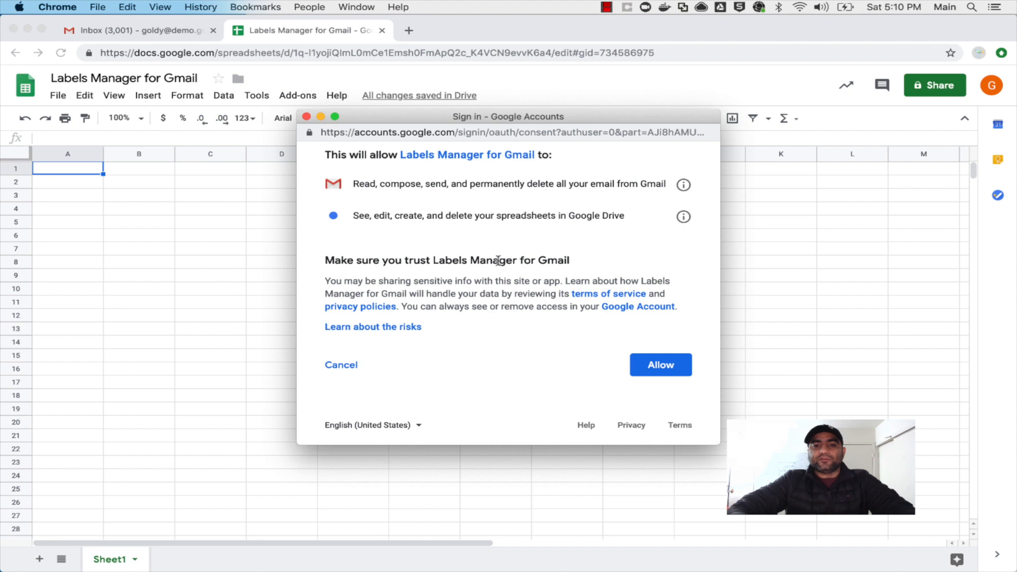
{"action": "left_click", "coordinate": [661, 365]}
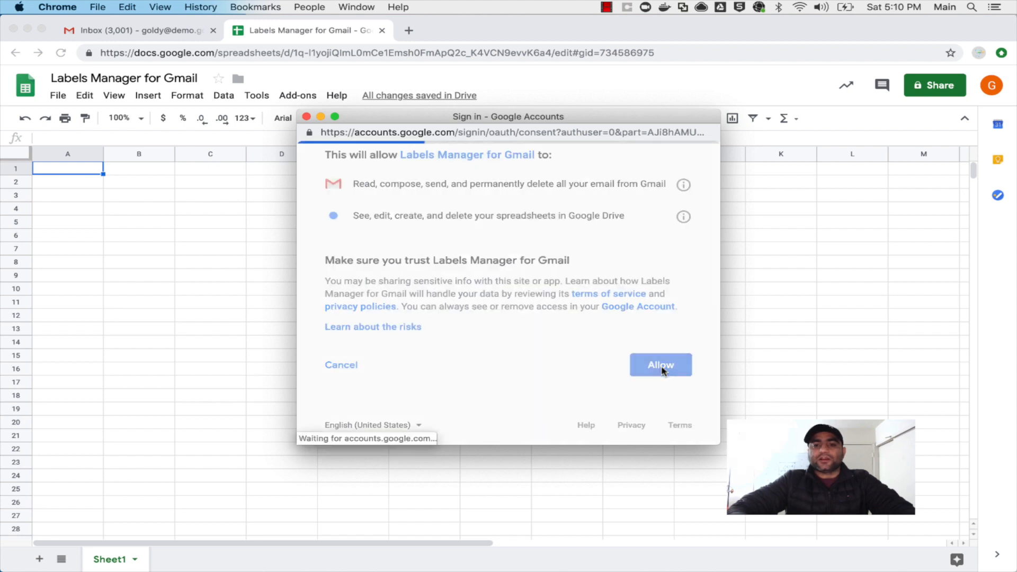
{"action": "left_click", "coordinate": [661, 365]}
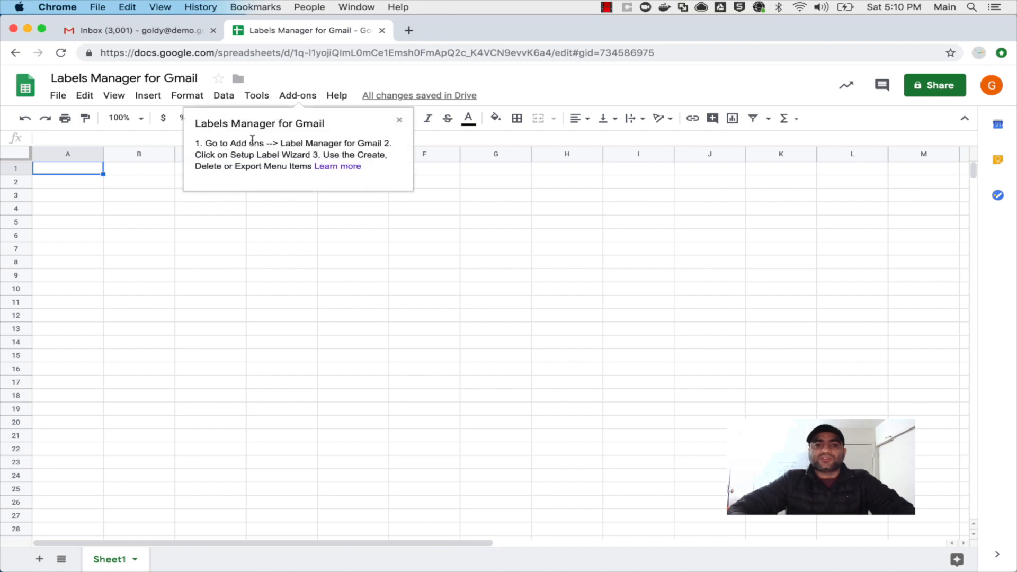
{"action": "mouse_move", "coordinate": [395, 129]}
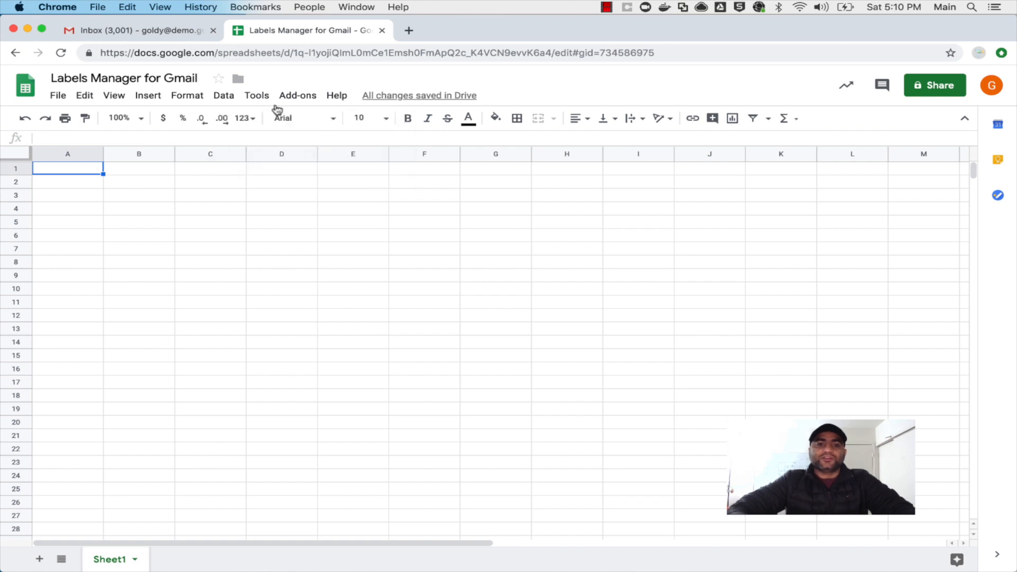
- Run the add-on's Setup Wizard to create the Create, Update, Export, Delete, Replace Labels sheets
{"action": "left_click", "coordinate": [297, 95]}
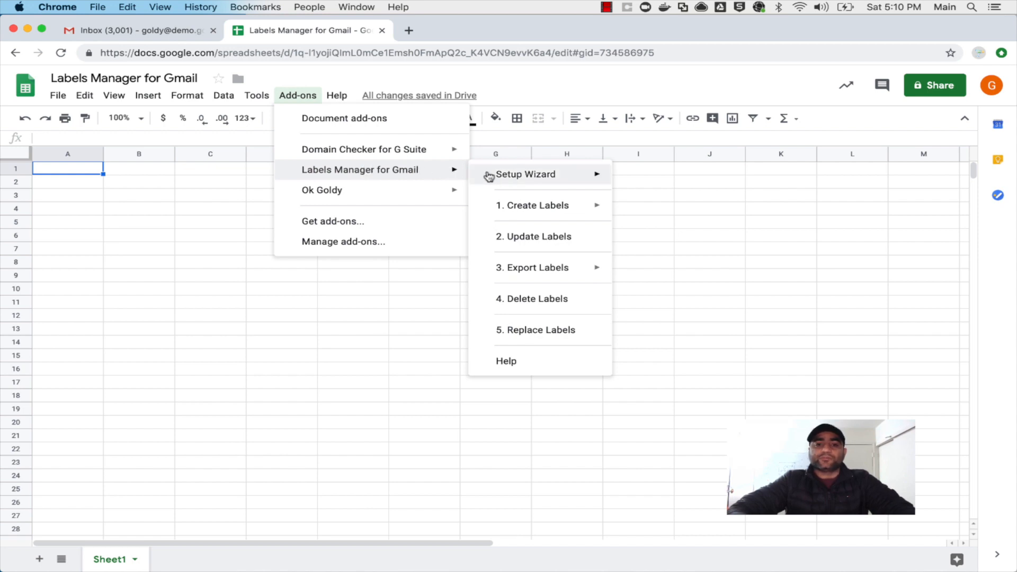
{"action": "mouse_move", "coordinate": [576, 181]}
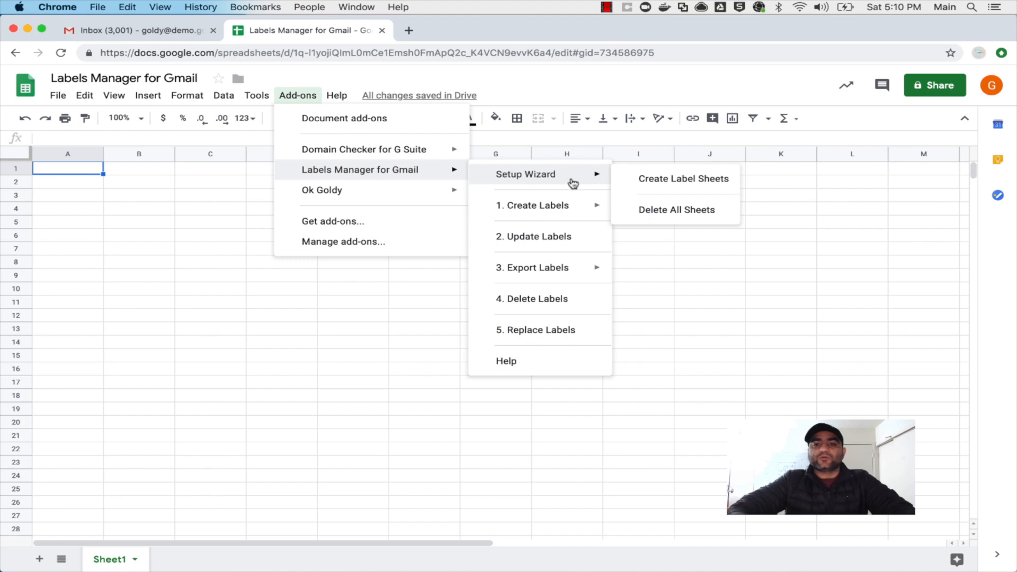
{"action": "mouse_move", "coordinate": [651, 183]}
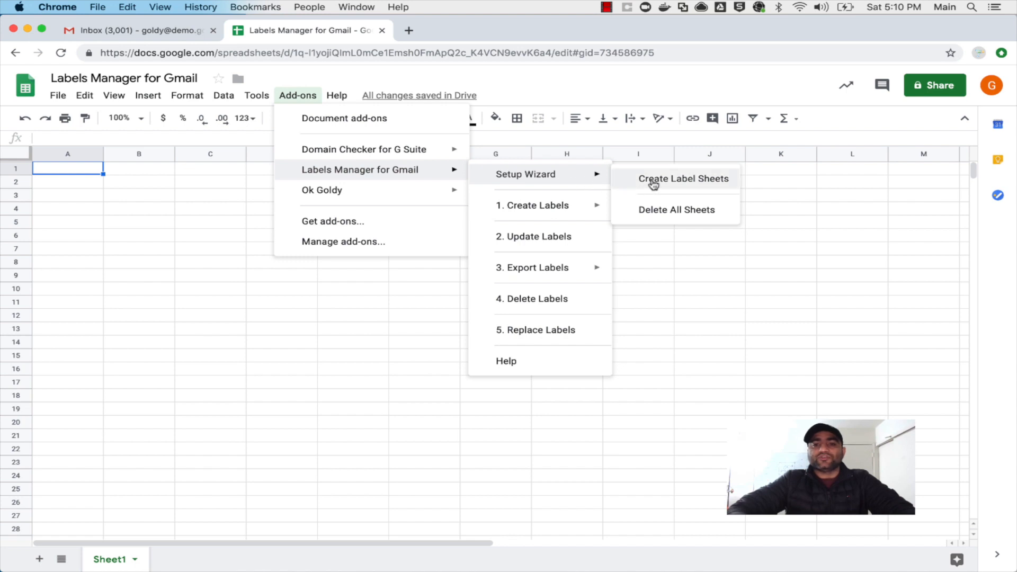
{"action": "left_click", "coordinate": [684, 179]}
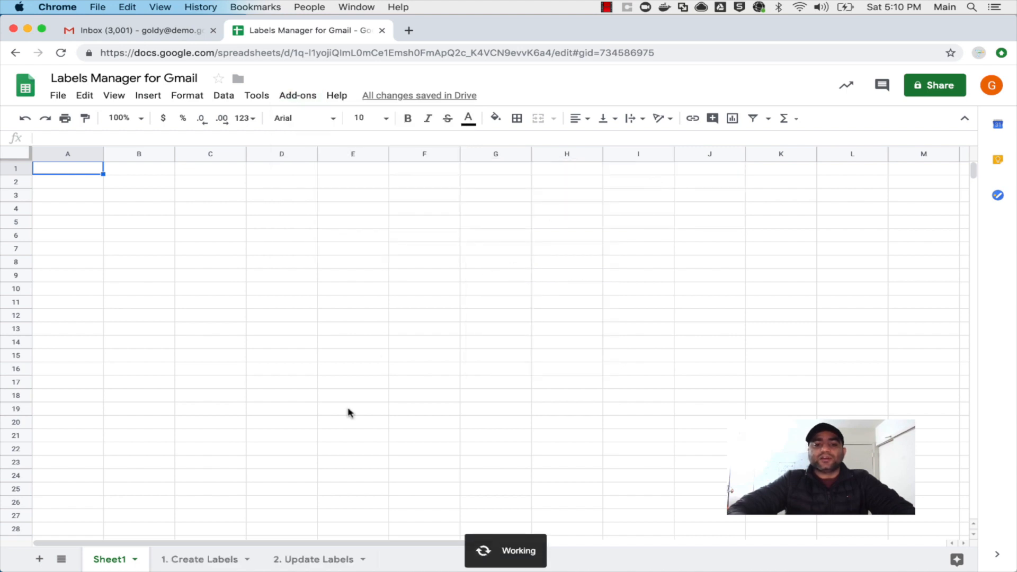
{"action": "left_click", "coordinate": [658, 565]}
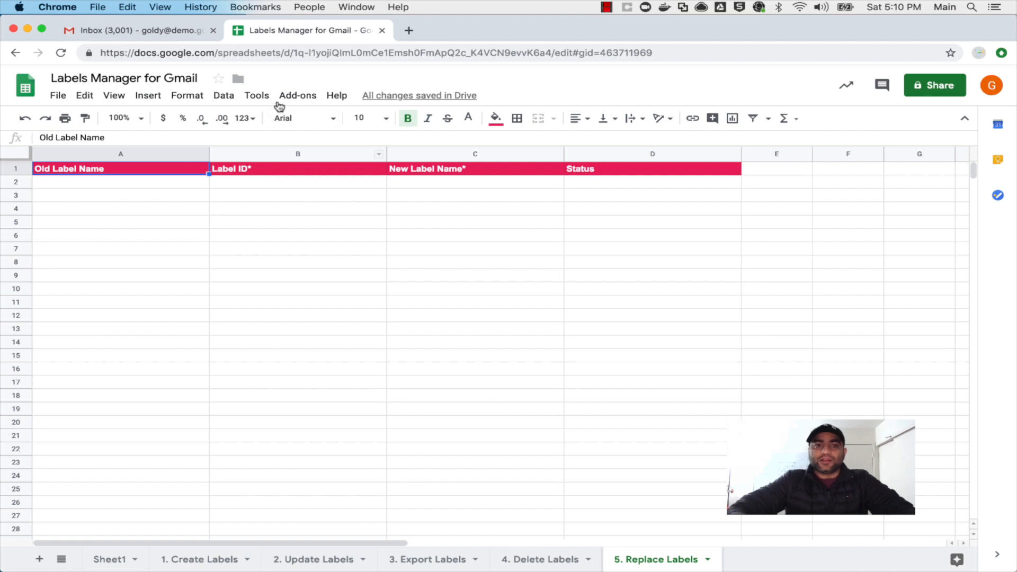
{"action": "left_click", "coordinate": [297, 95]}
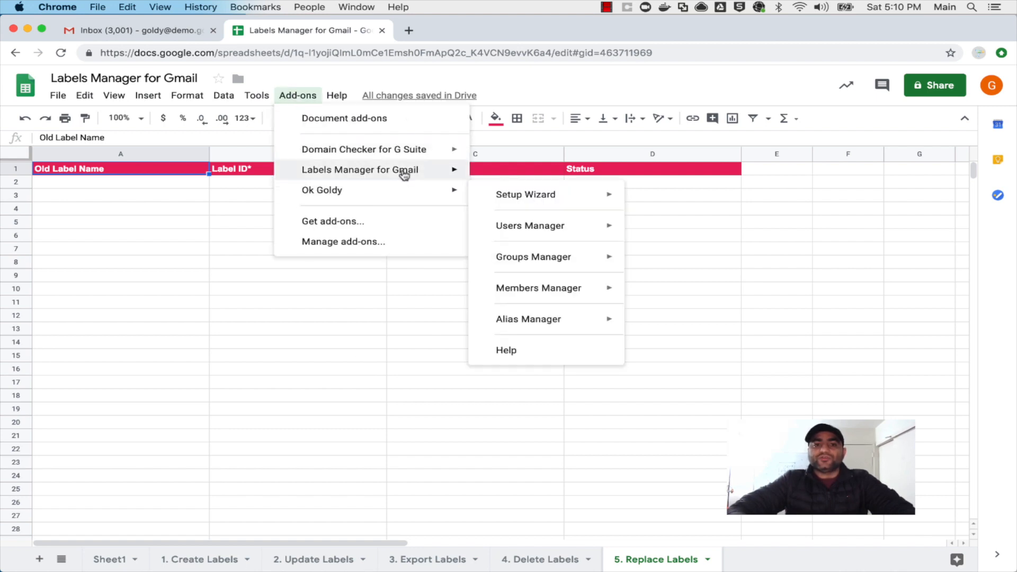
{"action": "mouse_move", "coordinate": [504, 179]}
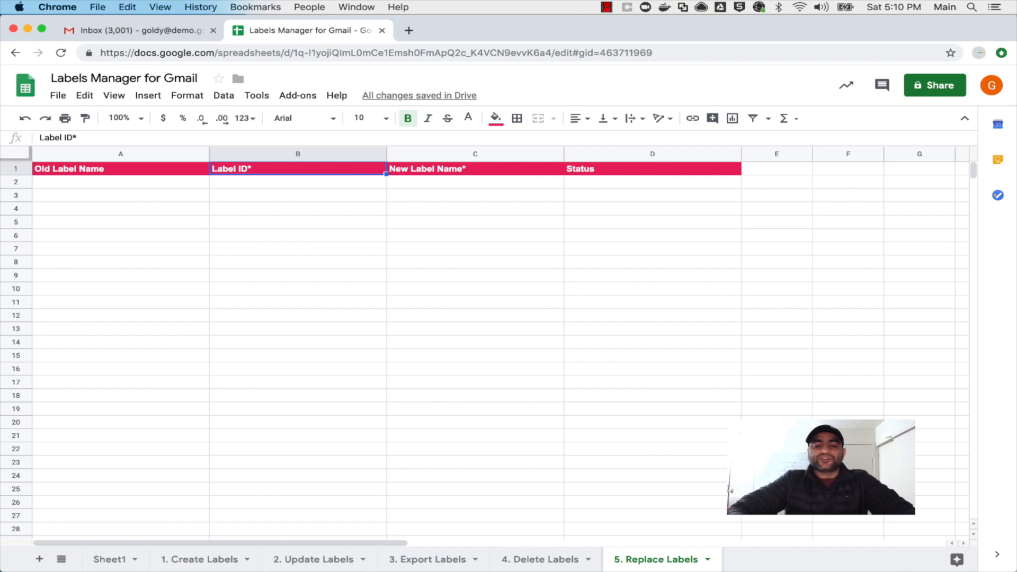
{"action": "left_click", "coordinate": [298, 95]}
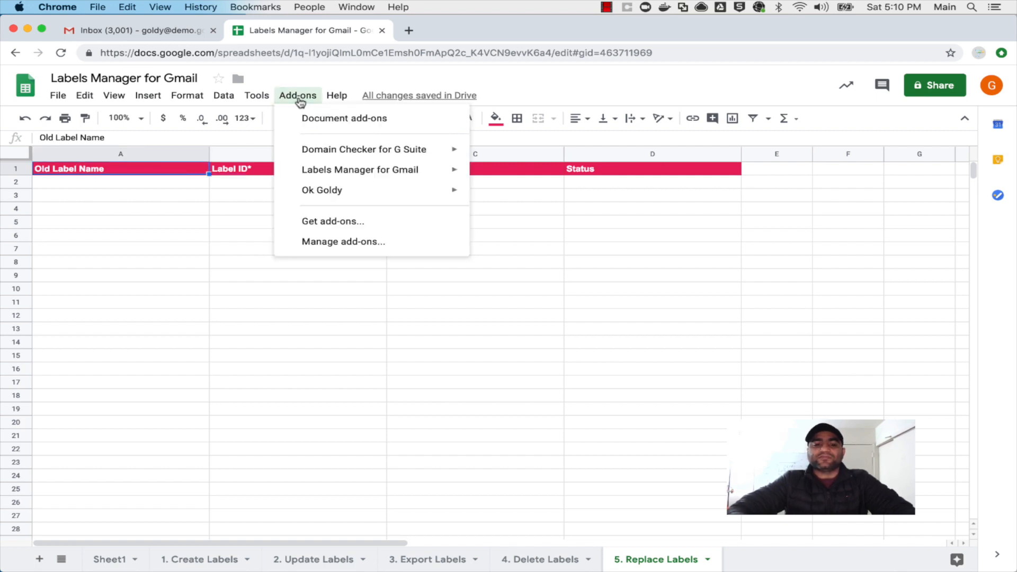
{"action": "mouse_move", "coordinate": [326, 440]}
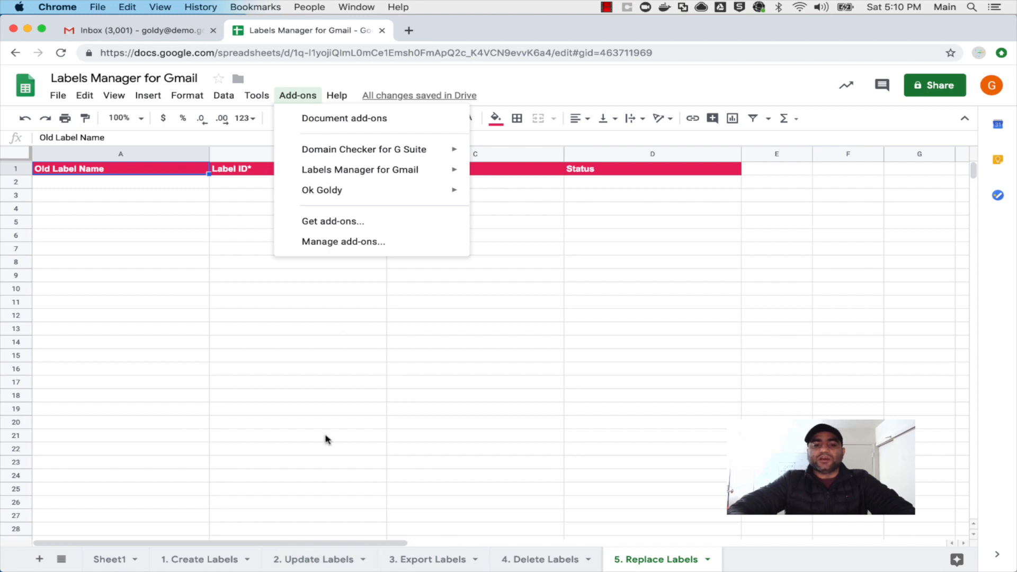
{"action": "mouse_move", "coordinate": [356, 195]}
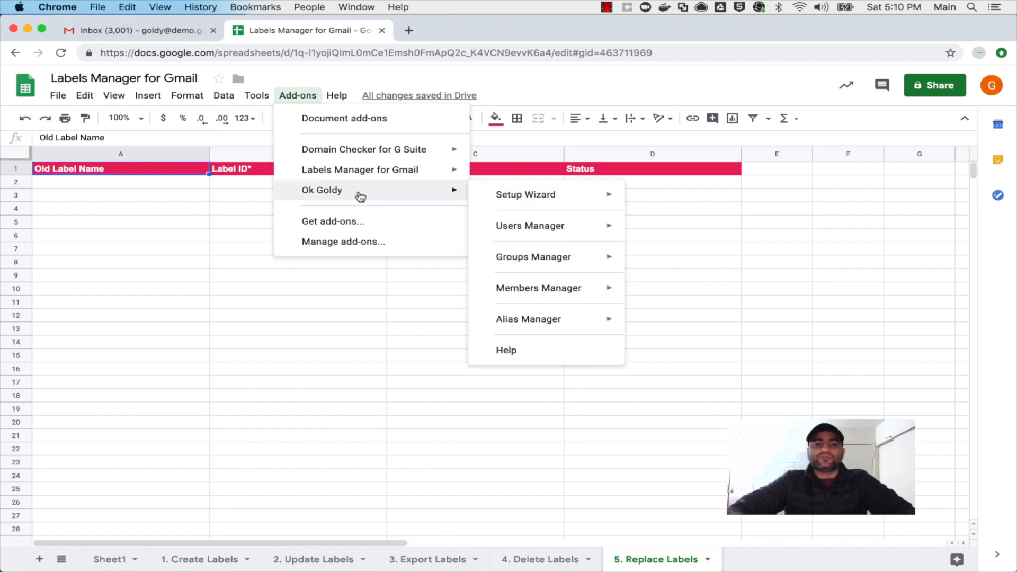
{"action": "mouse_move", "coordinate": [537, 200]}
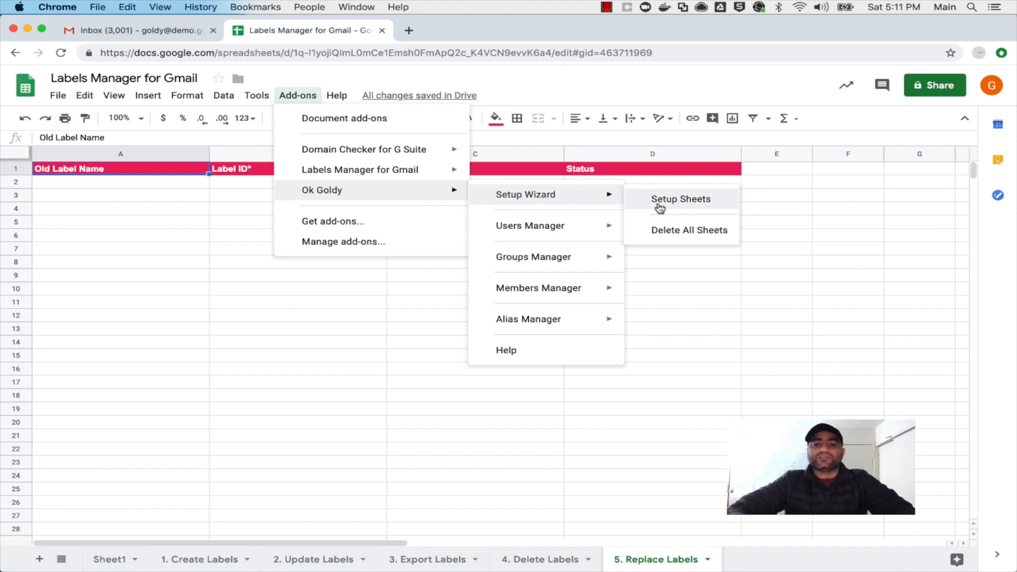
{"action": "left_click", "coordinate": [680, 199]}
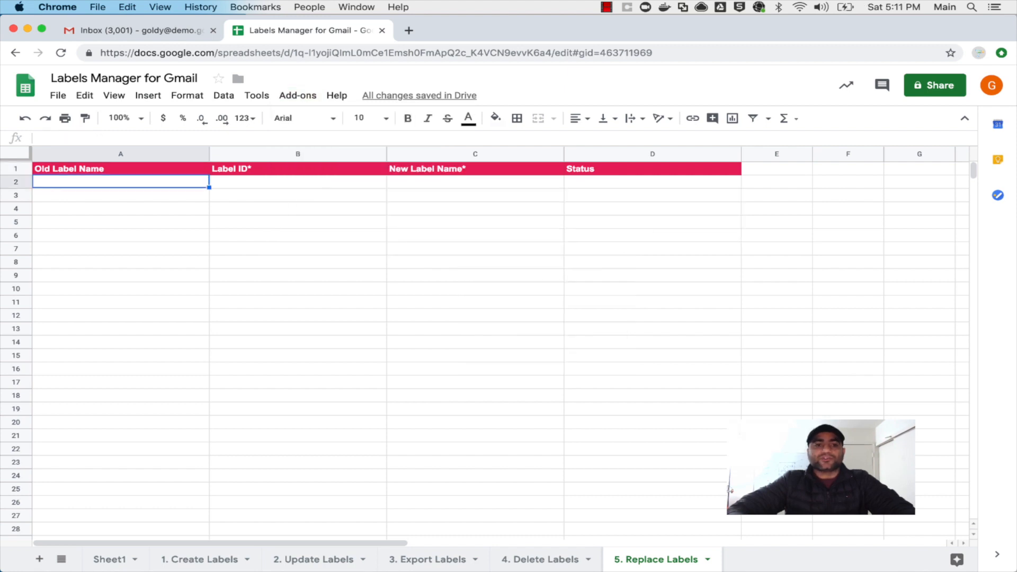